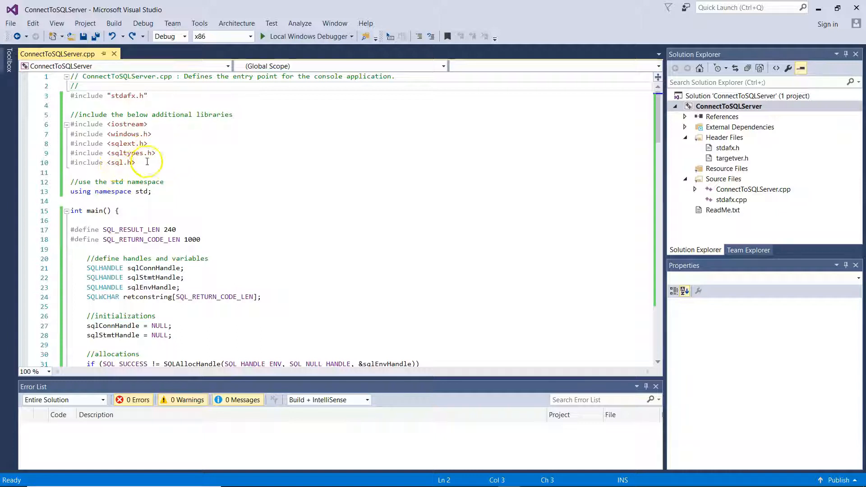
# Scroll through the code, highlighting the sqlStmtHandle and sqlEnvHandle variables
pyautogui.scroll(-3)
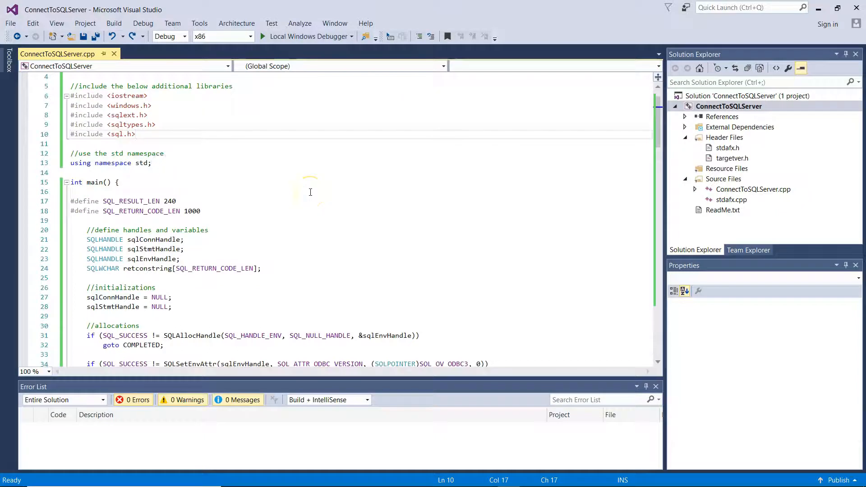
pyautogui.scroll(-3)
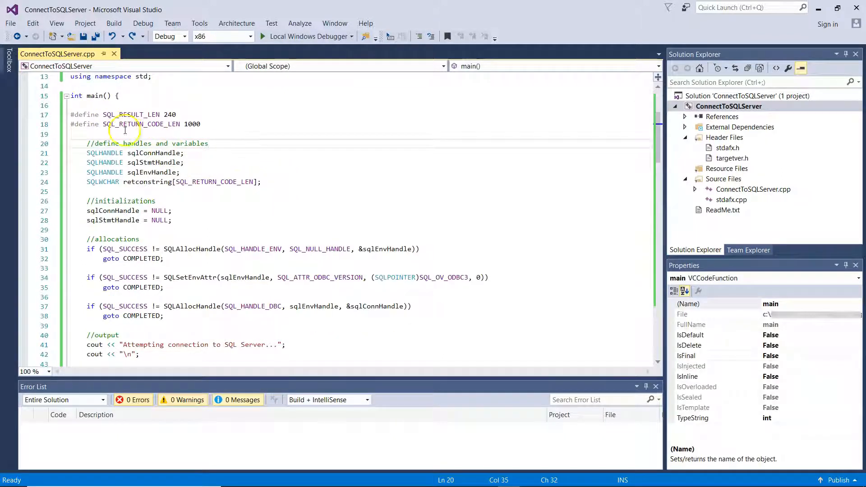
pyautogui.moveTo(203, 131)
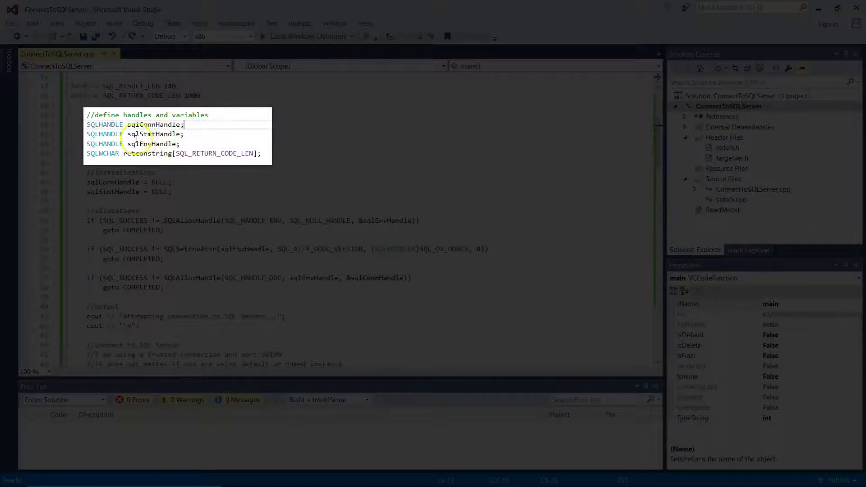
pyautogui.doubleClick(153, 134)
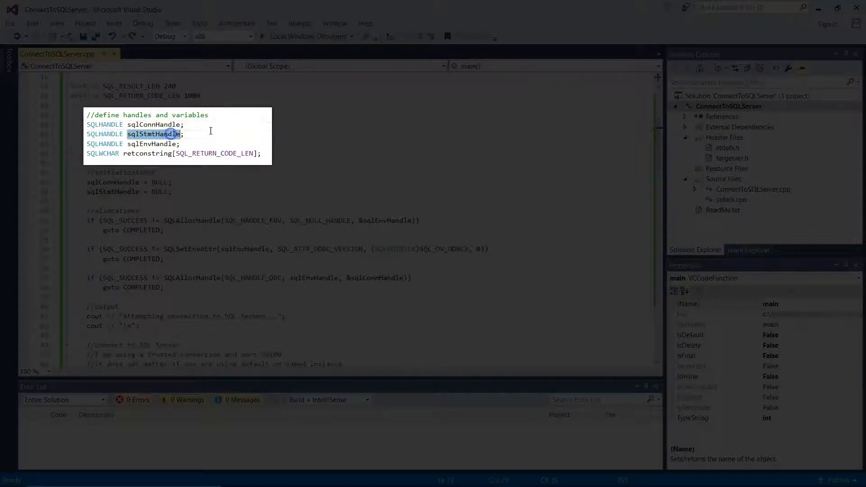
pyautogui.click(208, 136)
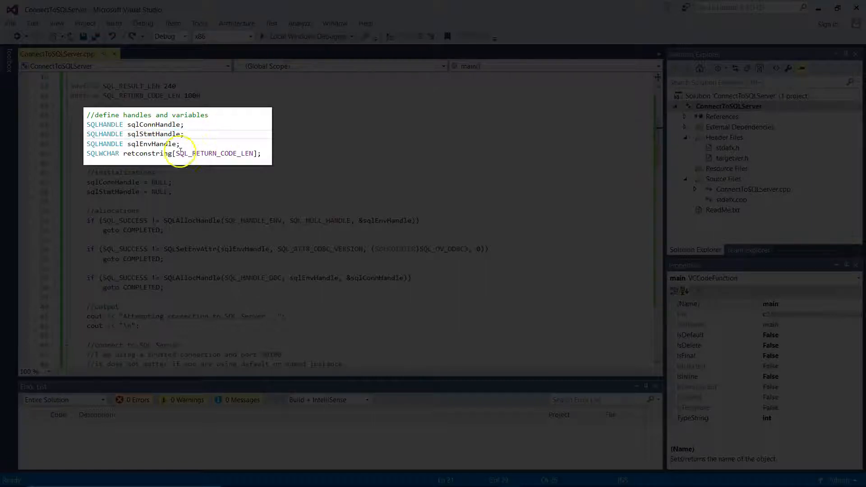
pyautogui.doubleClick(151, 144)
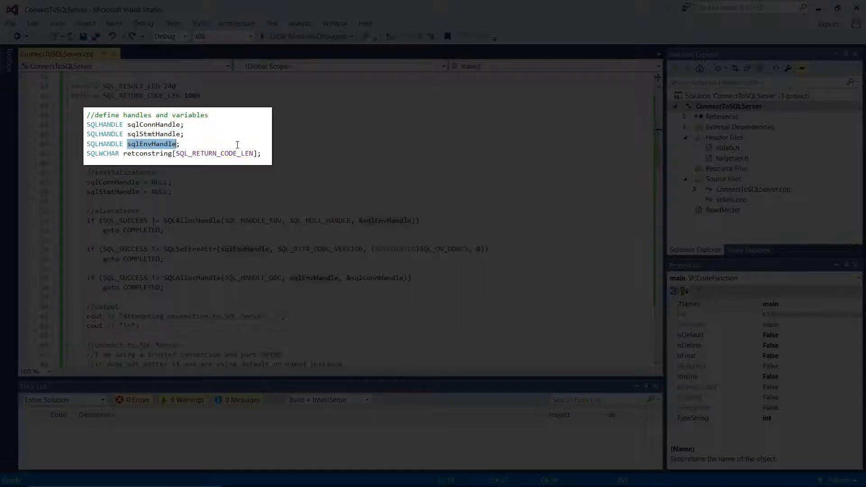
pyautogui.click(180, 144)
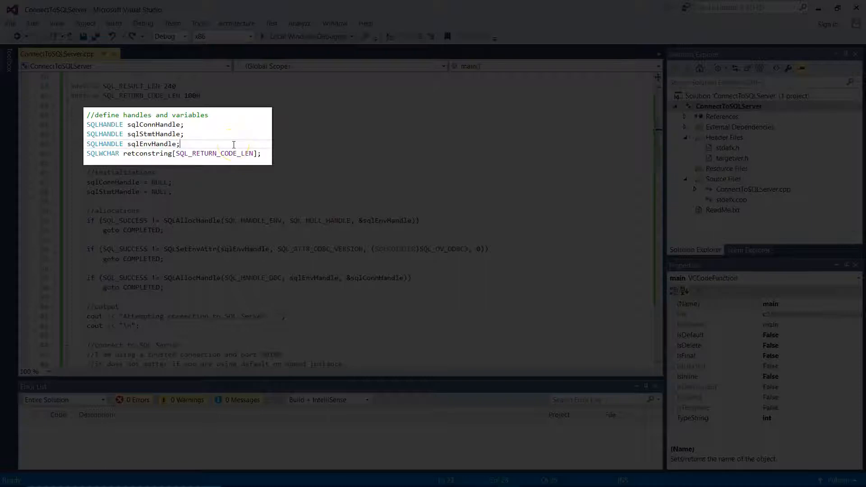
pyautogui.moveTo(215, 145)
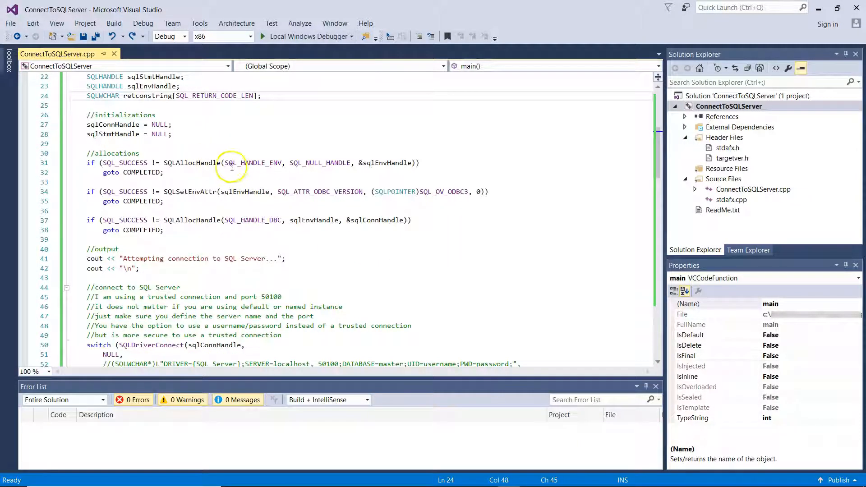
pyautogui.moveTo(401, 164)
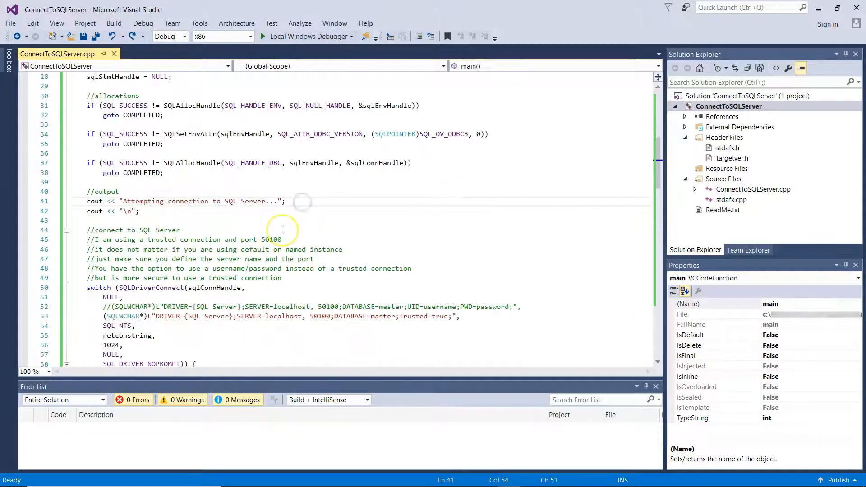
# Continue down the code, highlighting sqlConnHandle and its other uses
pyautogui.click(286, 201)
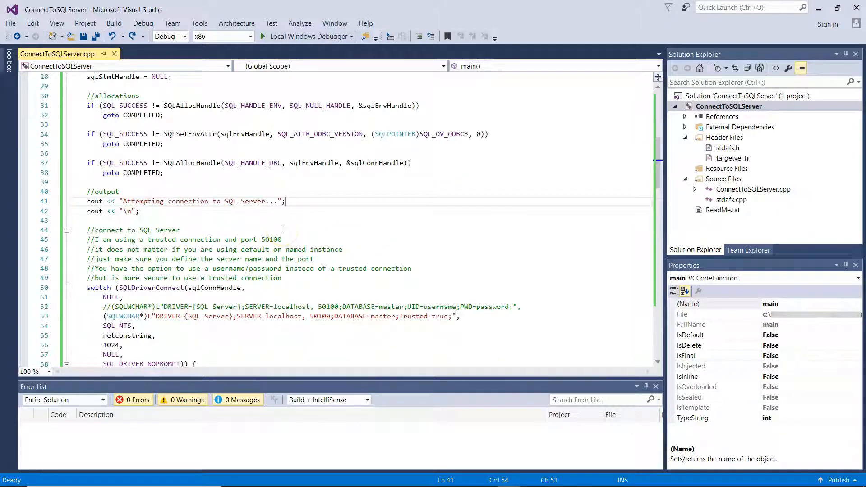
pyautogui.scroll(-3)
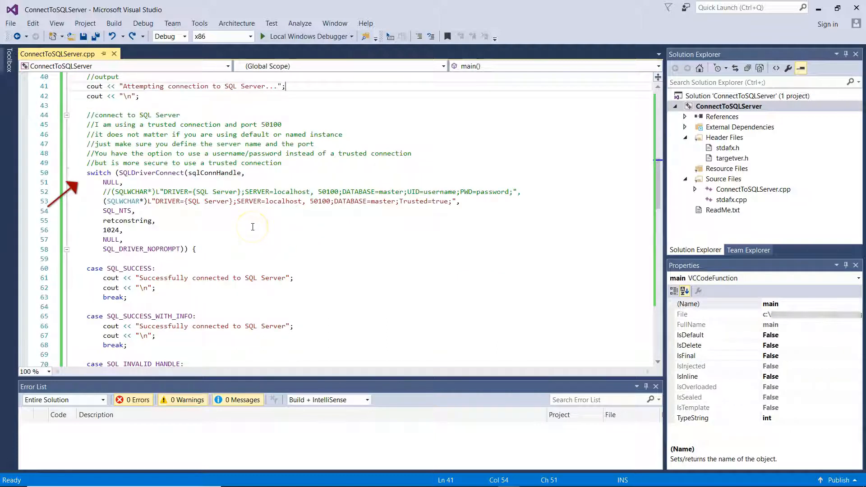
pyautogui.scroll(-3)
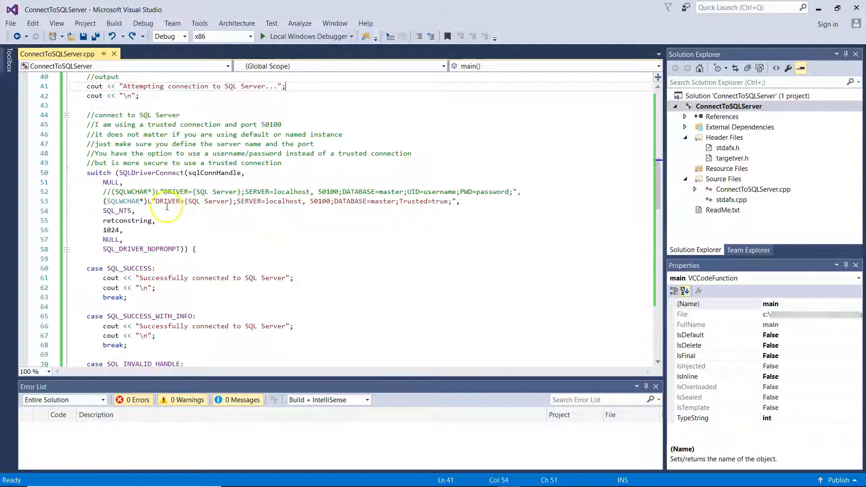
pyautogui.scroll(-3)
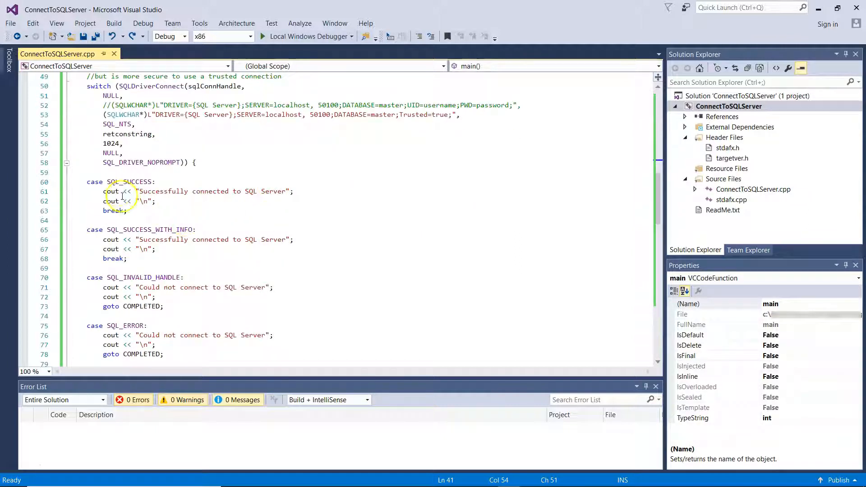
pyautogui.doubleClick(131, 182)
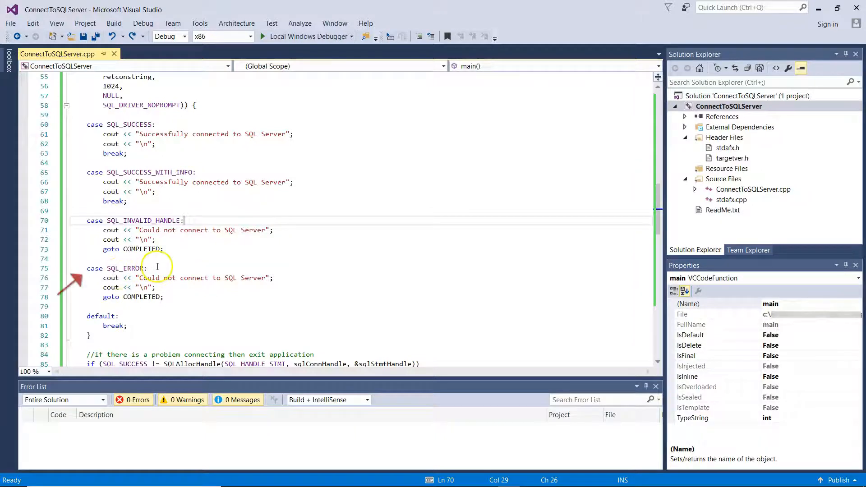
pyautogui.moveTo(161, 287)
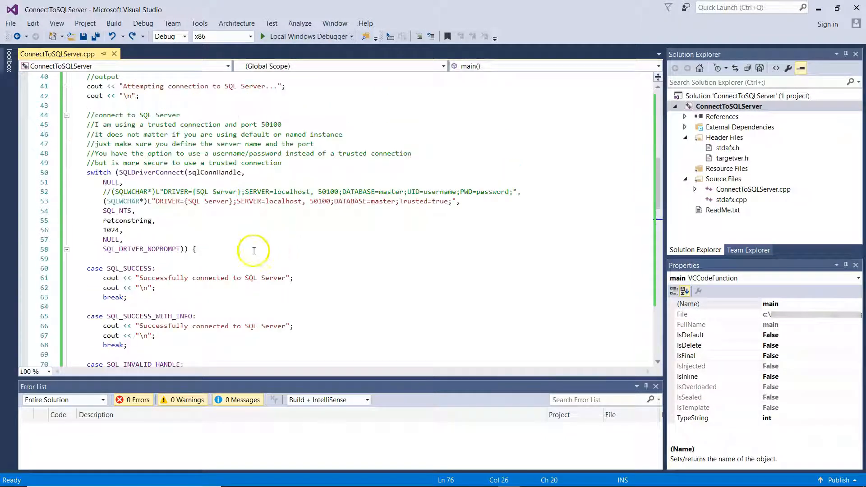
pyautogui.moveTo(154, 181)
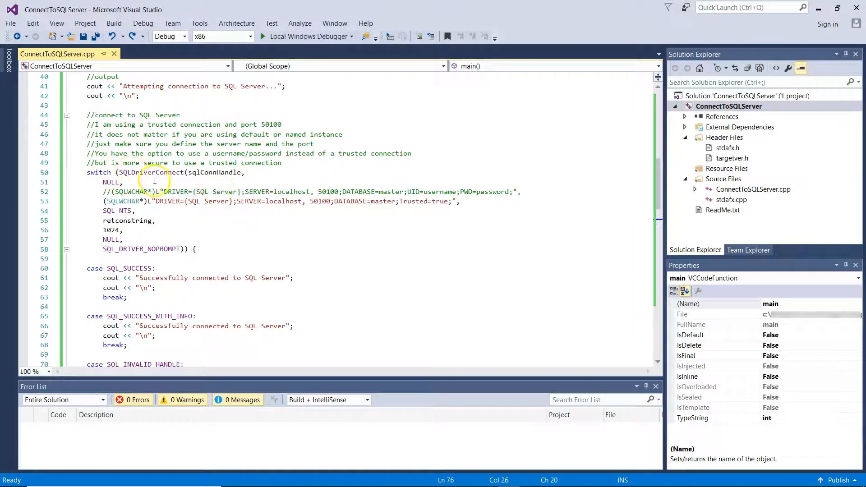
pyautogui.doubleClick(154, 173)
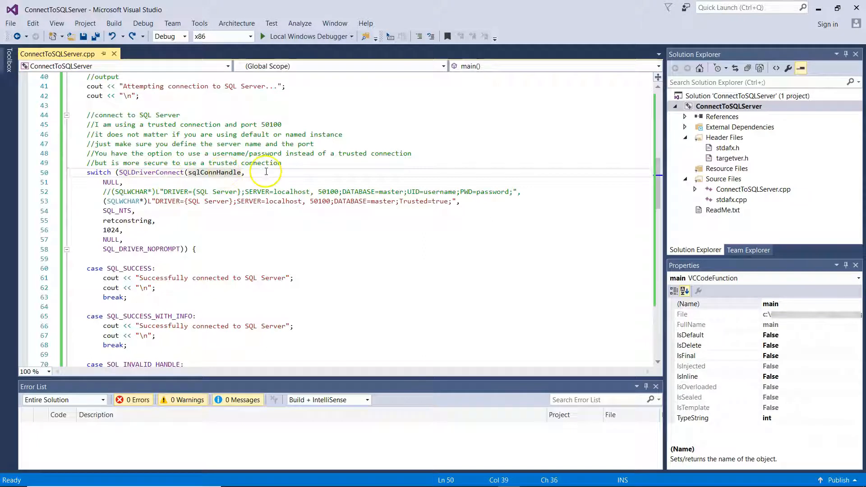
pyautogui.doubleClick(214, 172)
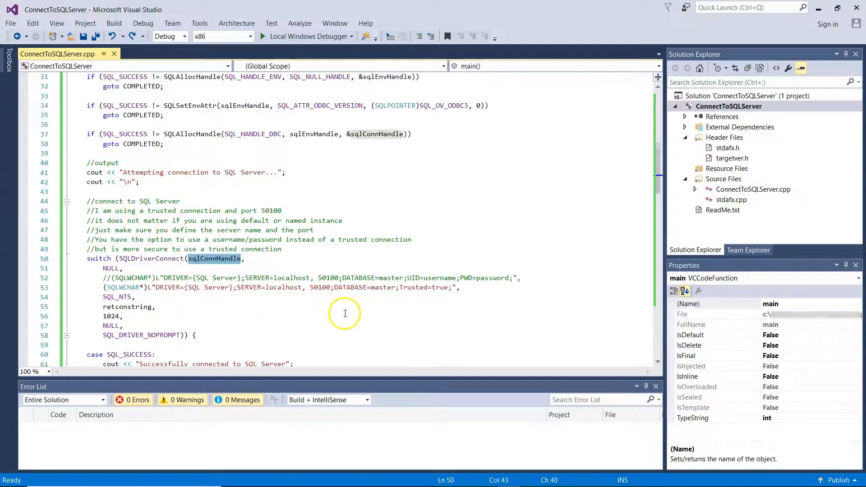
pyautogui.scroll(-3)
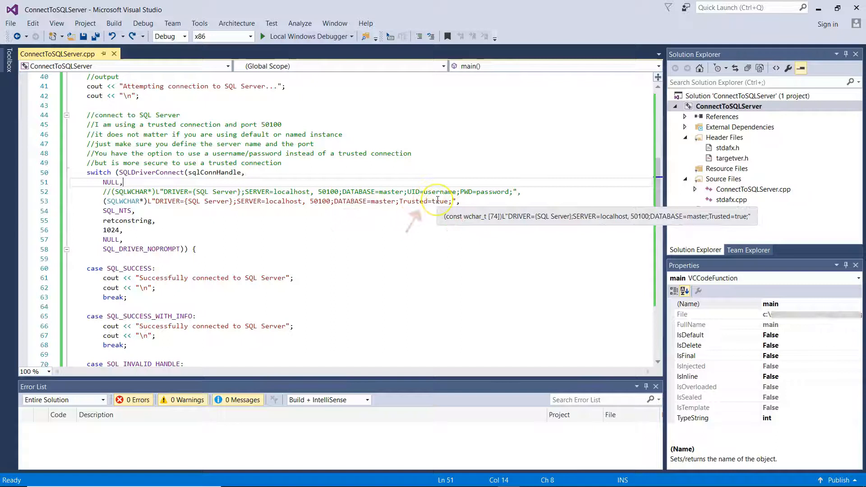
pyautogui.scroll(-3)
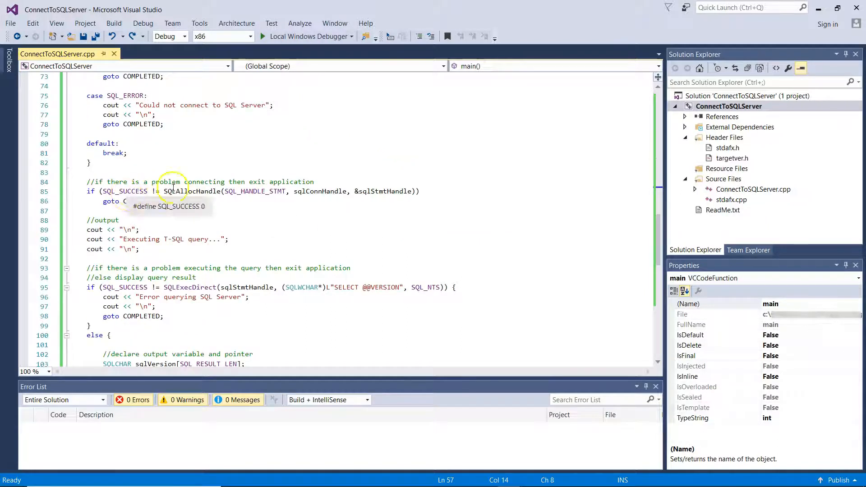
pyautogui.moveTo(210, 182)
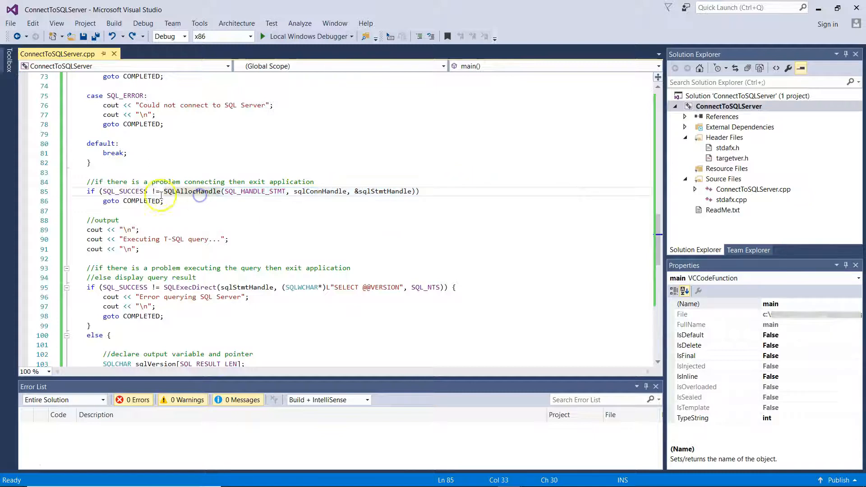
pyautogui.scroll(-3)
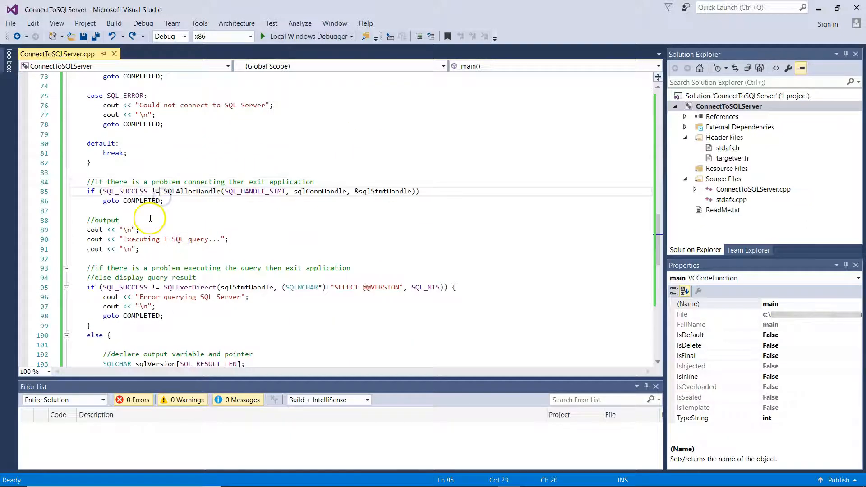
pyautogui.moveTo(153, 214)
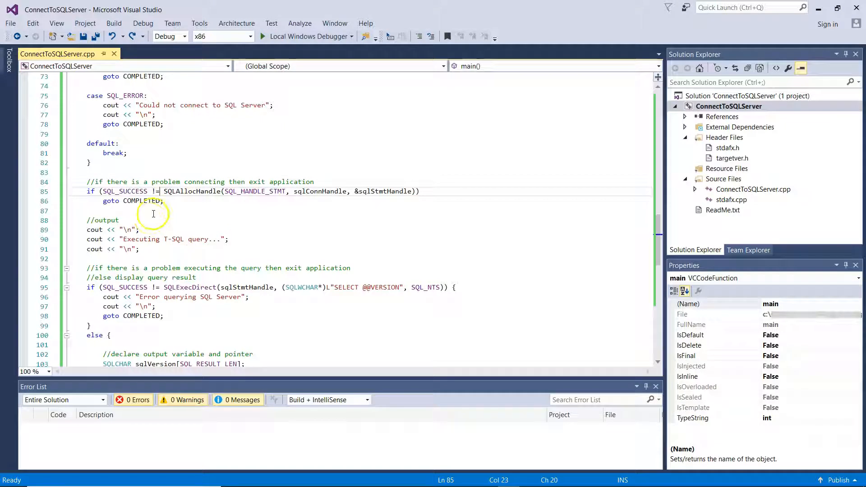
pyautogui.doubleClick(140, 201)
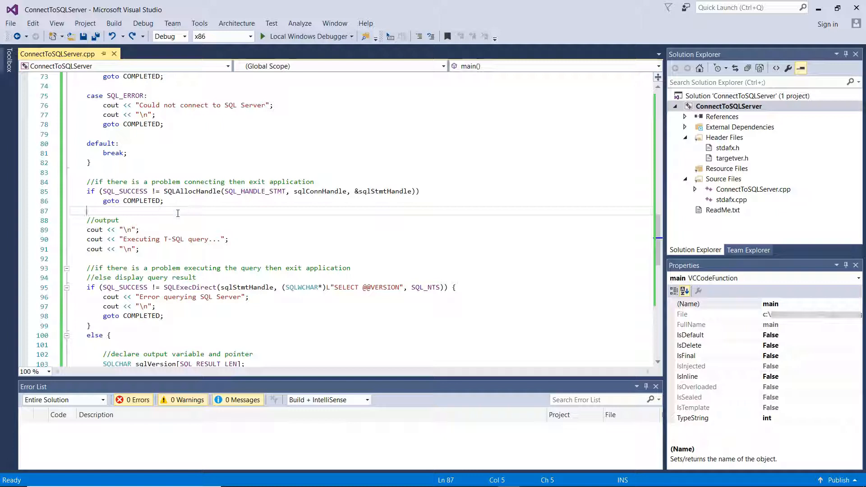
pyautogui.moveTo(179, 214)
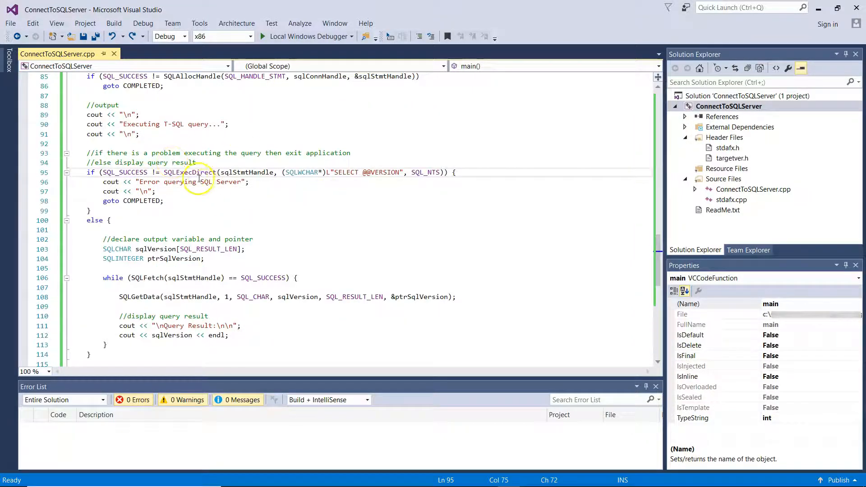
pyautogui.moveTo(197, 172)
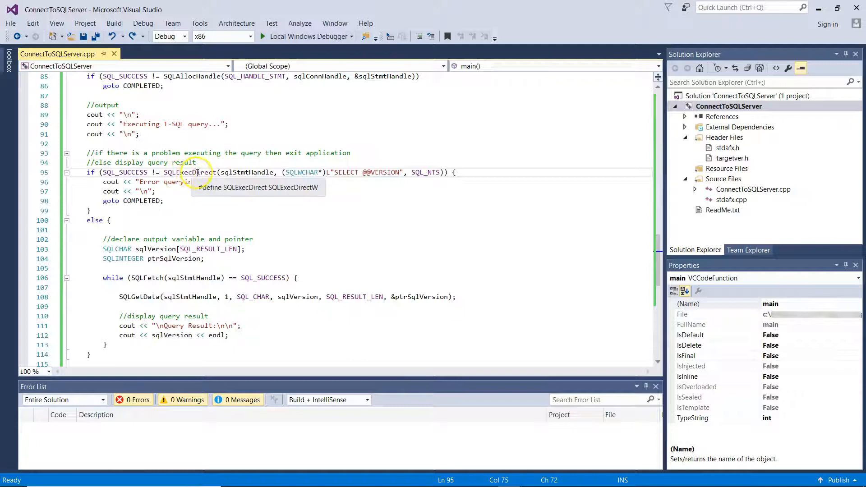
pyautogui.scroll(-3)
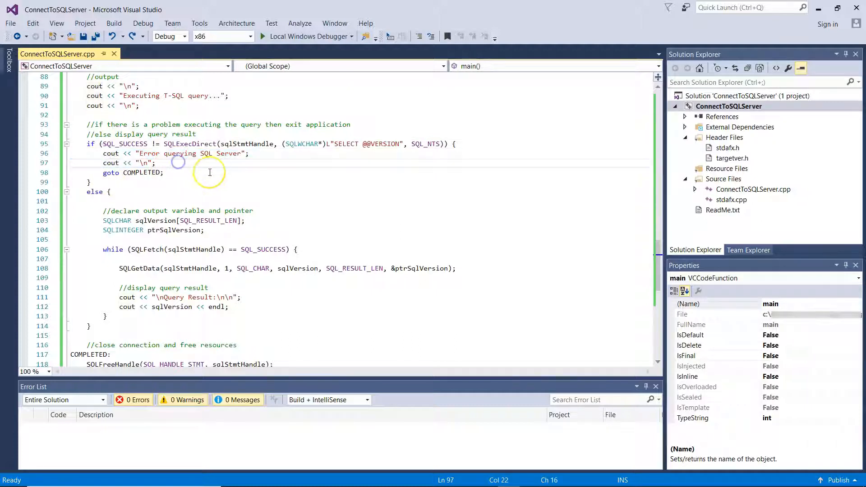
pyautogui.scroll(-3)
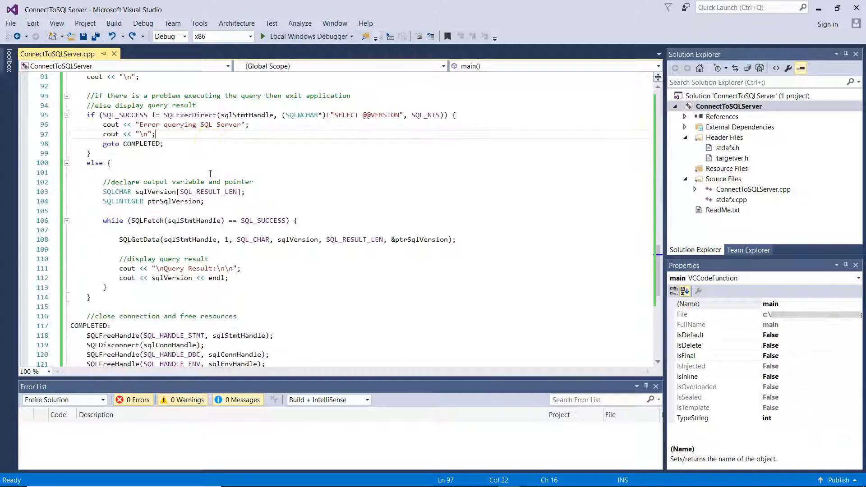
pyautogui.scroll(-3)
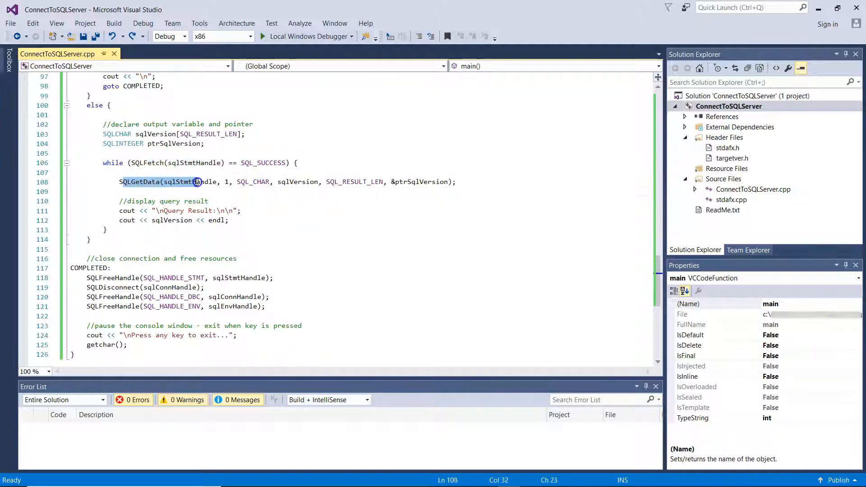
pyautogui.click(258, 201)
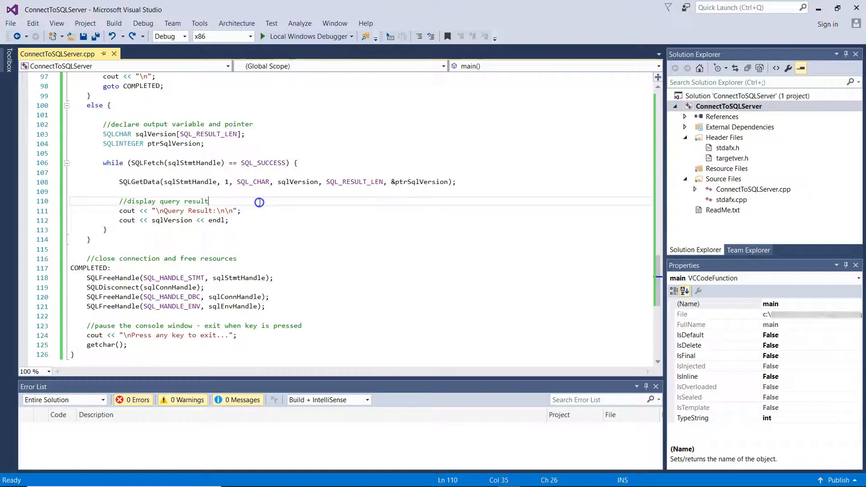
pyautogui.scroll(-3)
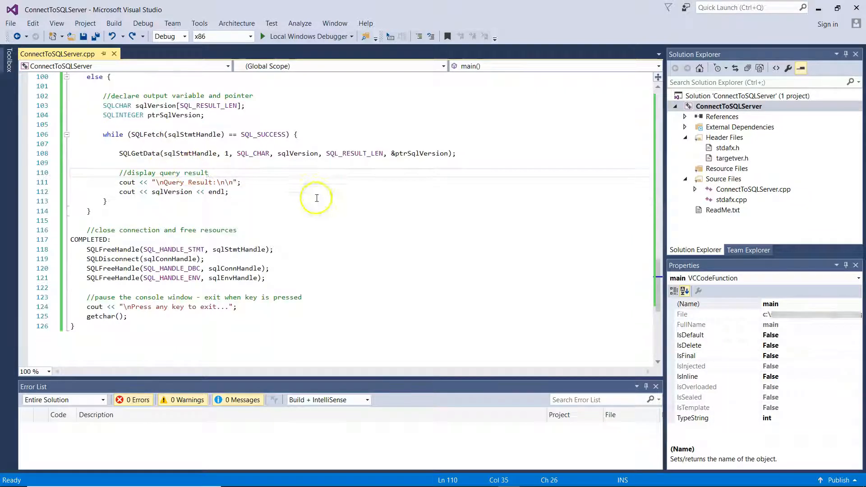
pyautogui.scroll(-3)
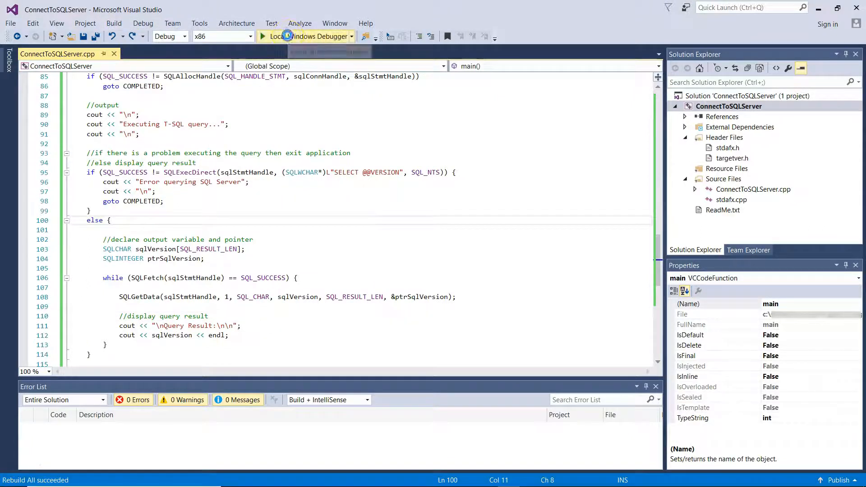
pyautogui.click(301, 36)
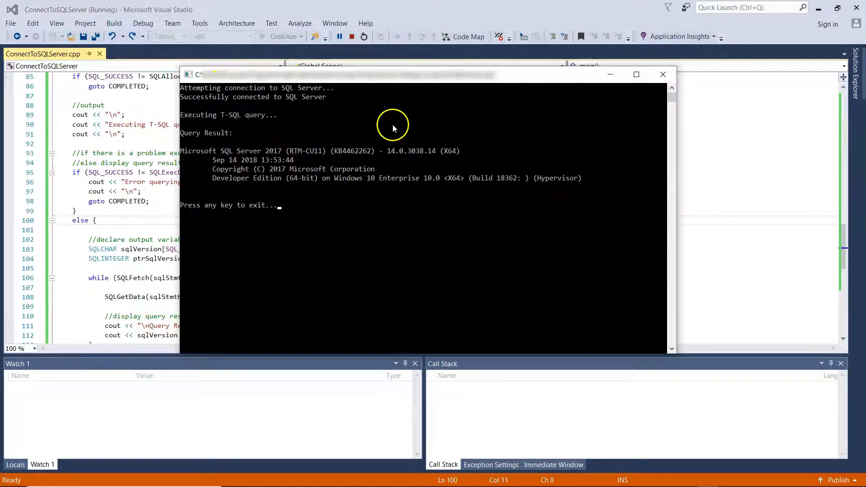
pyautogui.moveTo(334, 134)
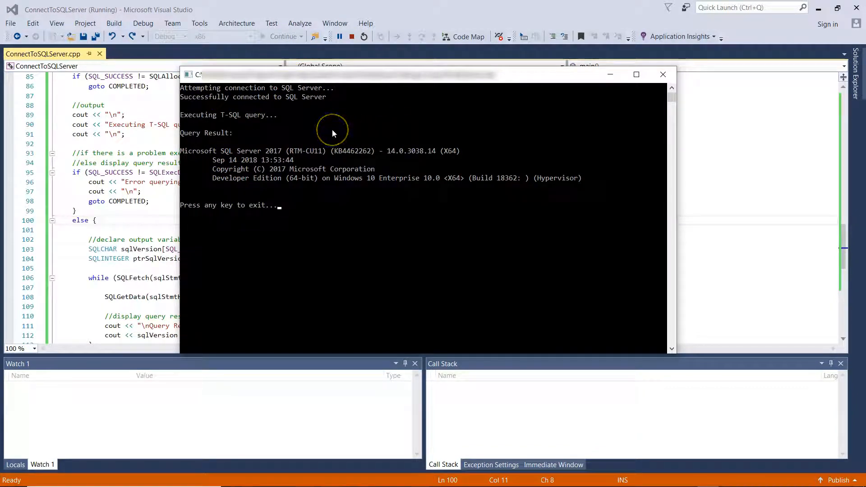
pyautogui.moveTo(386, 217)
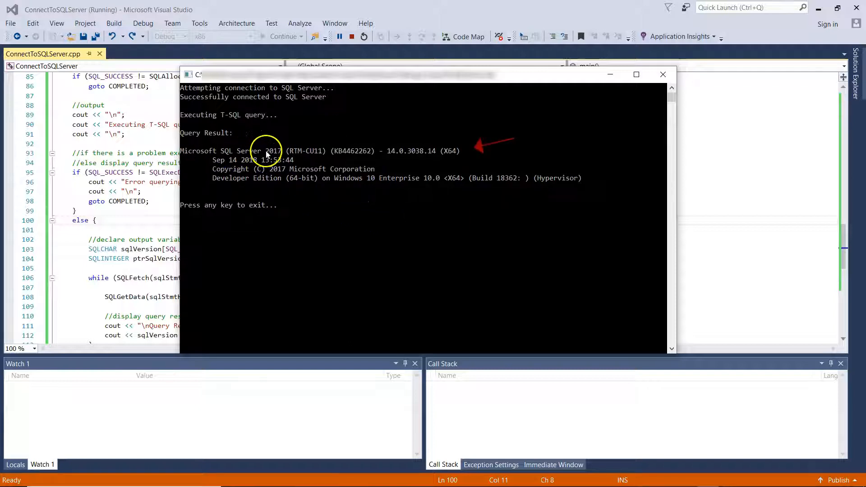
pyautogui.moveTo(356, 150)
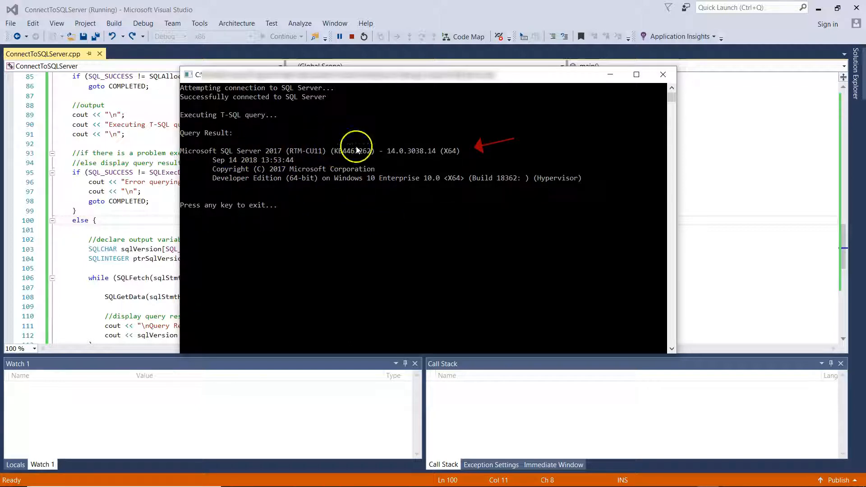
pyautogui.moveTo(291, 238)
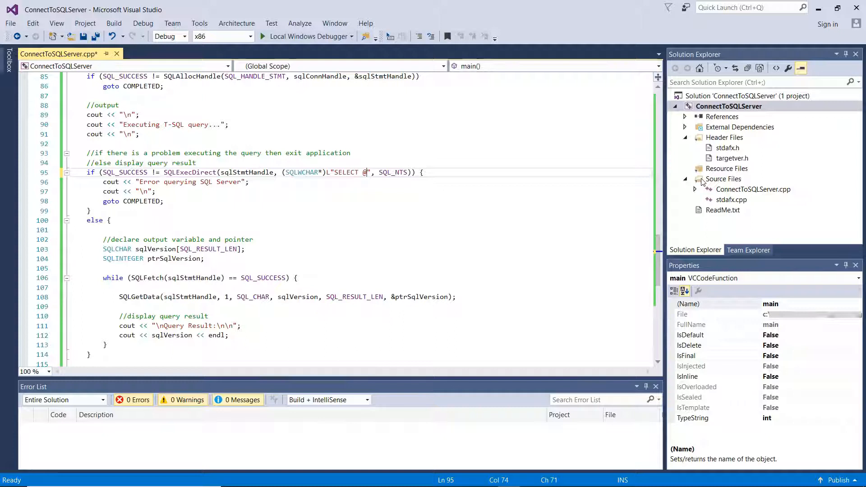
# Change the query to SELECT * FROM sys.databases and comment out the Query Result cout line
pyautogui.press('Backspace')
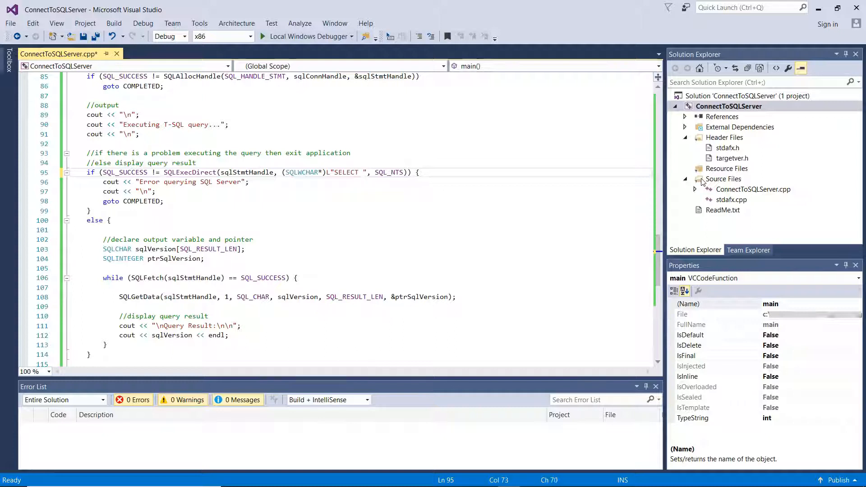
pyautogui.write('* FROM sys.databases')
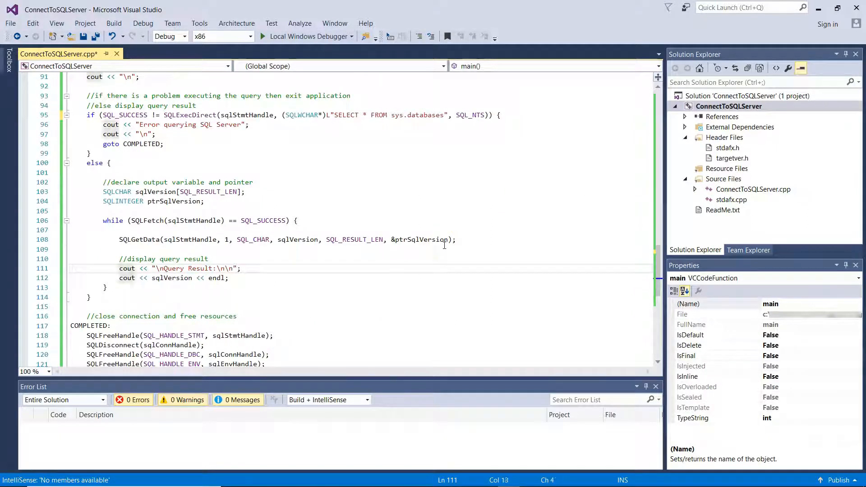
pyautogui.write('//')
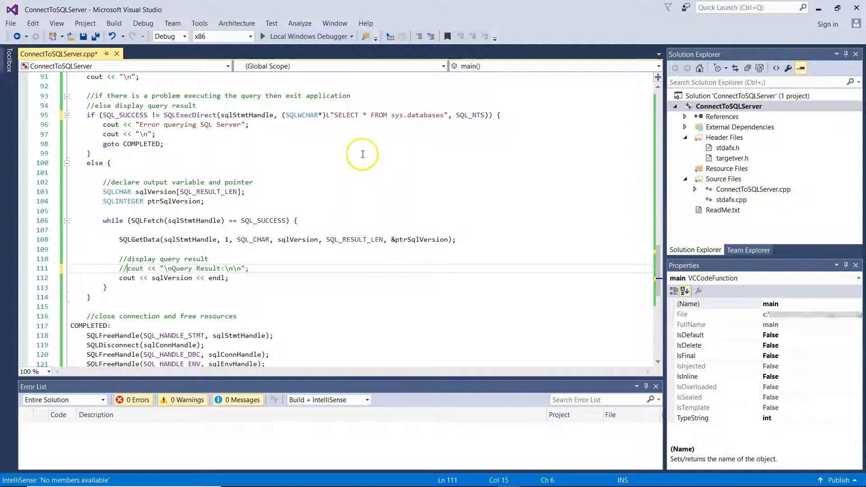
pyautogui.click(162, 259)
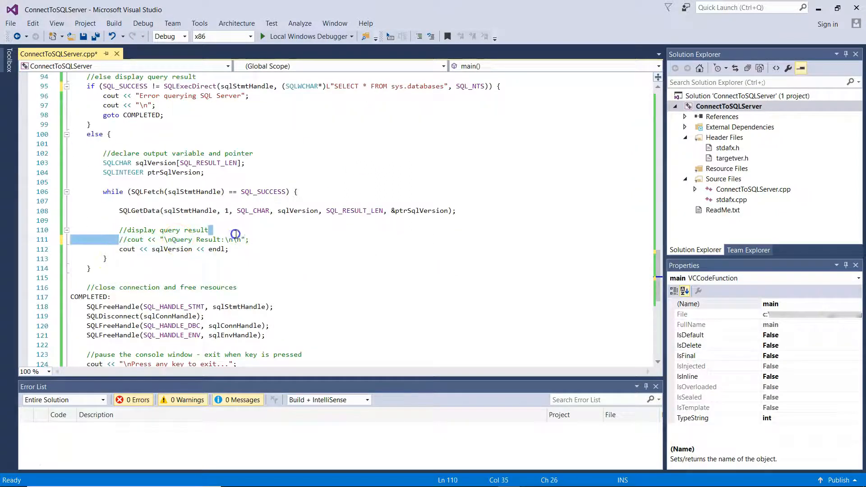
pyautogui.click(251, 239)
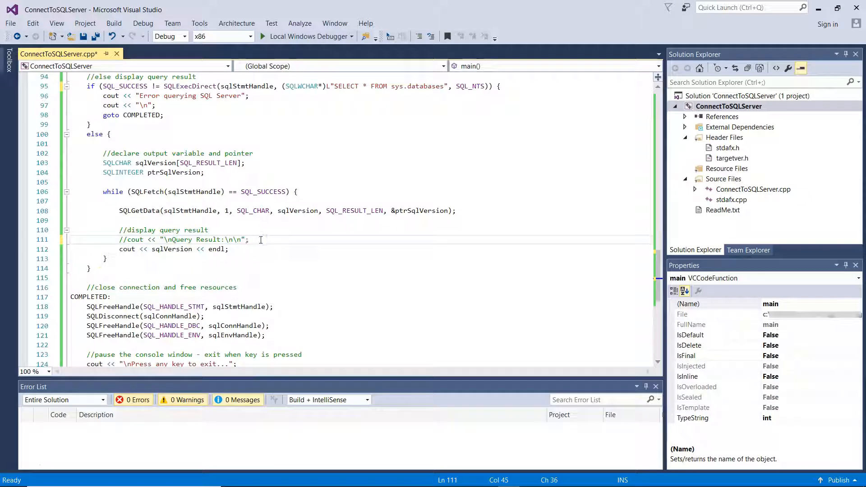
pyautogui.click(114, 23)
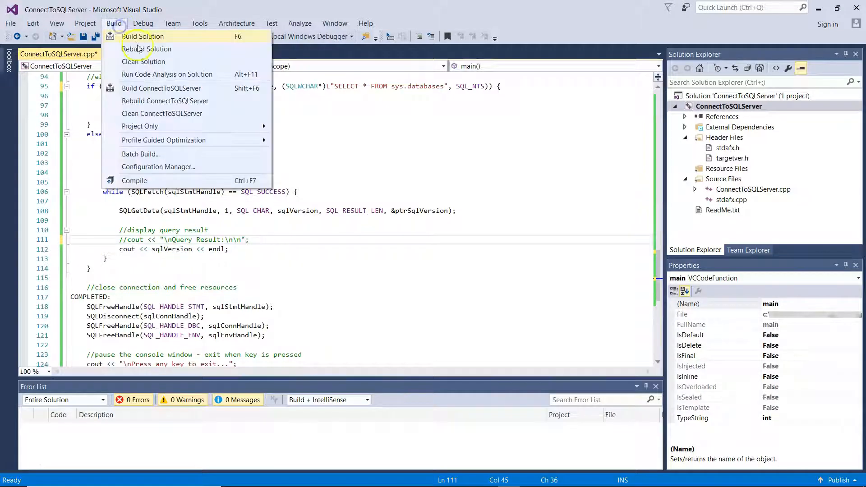
# Rebuild the solution and run it to list the server's databases
pyautogui.click(143, 49)
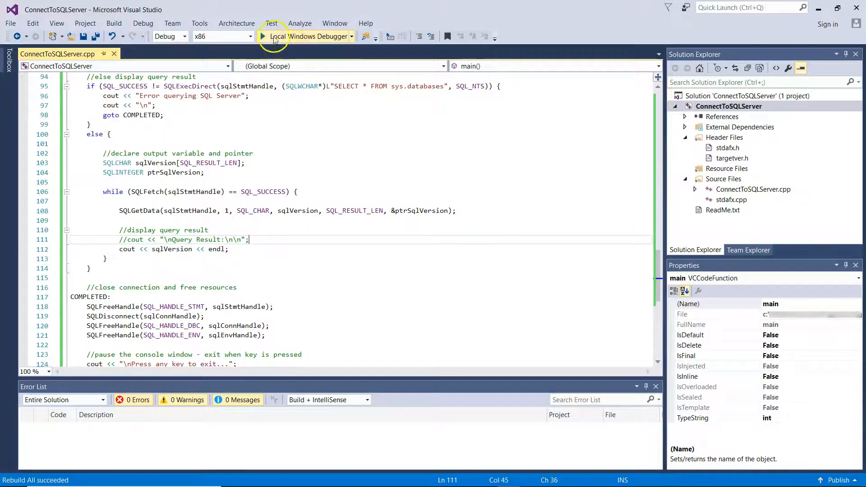
pyautogui.click(262, 36)
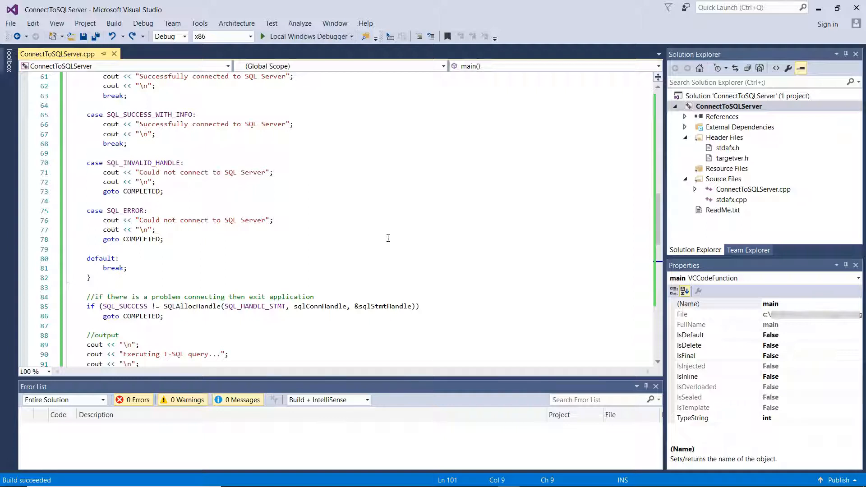
# Point the trusted connection string at port 50200 and rebuild the solution
pyautogui.scroll(3)
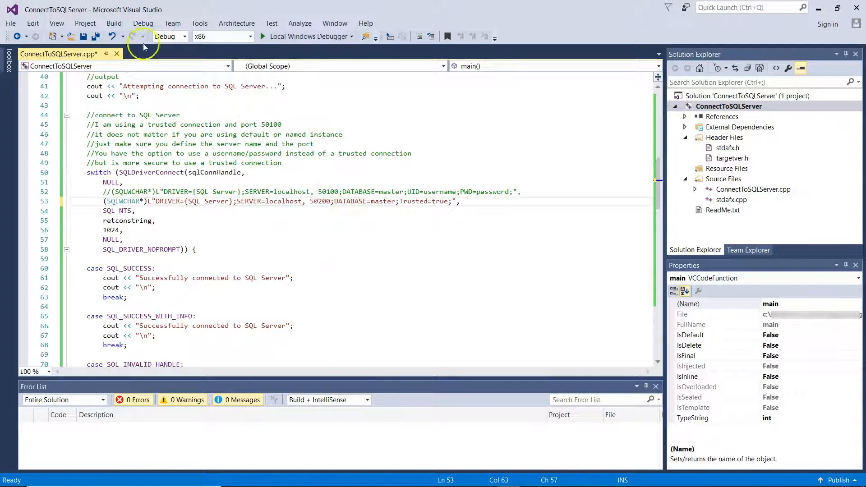
pyautogui.click(114, 23)
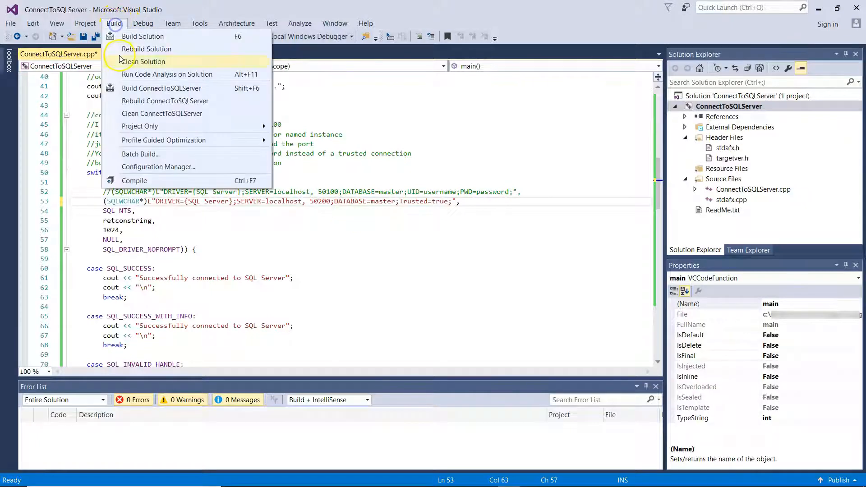
pyautogui.click(148, 48)
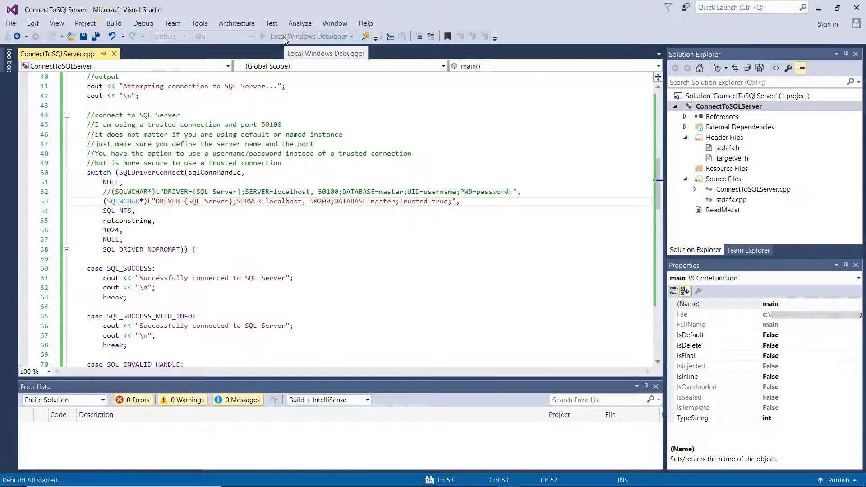